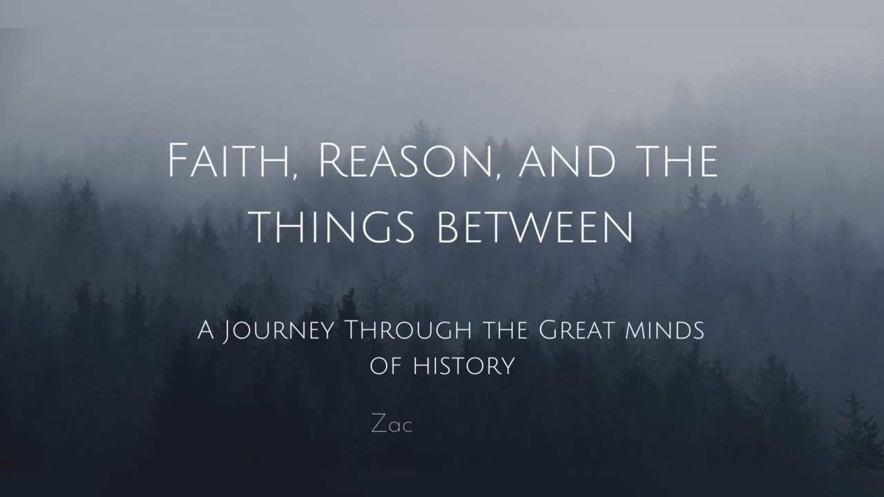
pyautogui.write('hary May')
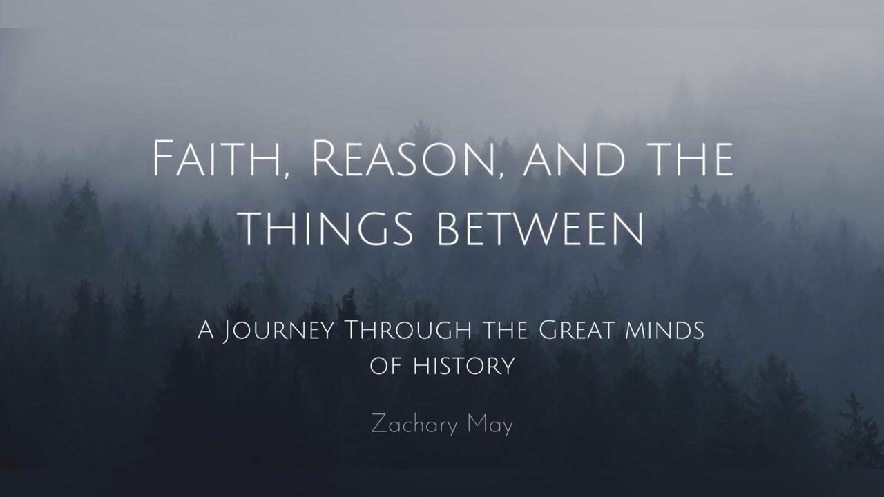